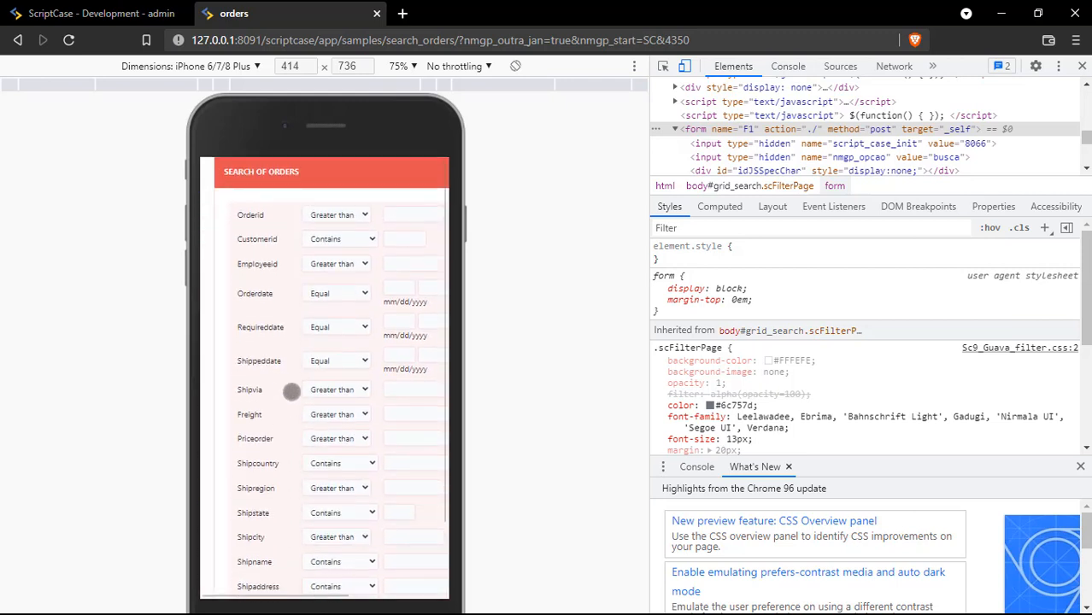
# Step: Scroll the phone-emulated Search of Orders form down to Save Filter and back up
pyautogui.scroll(-3)
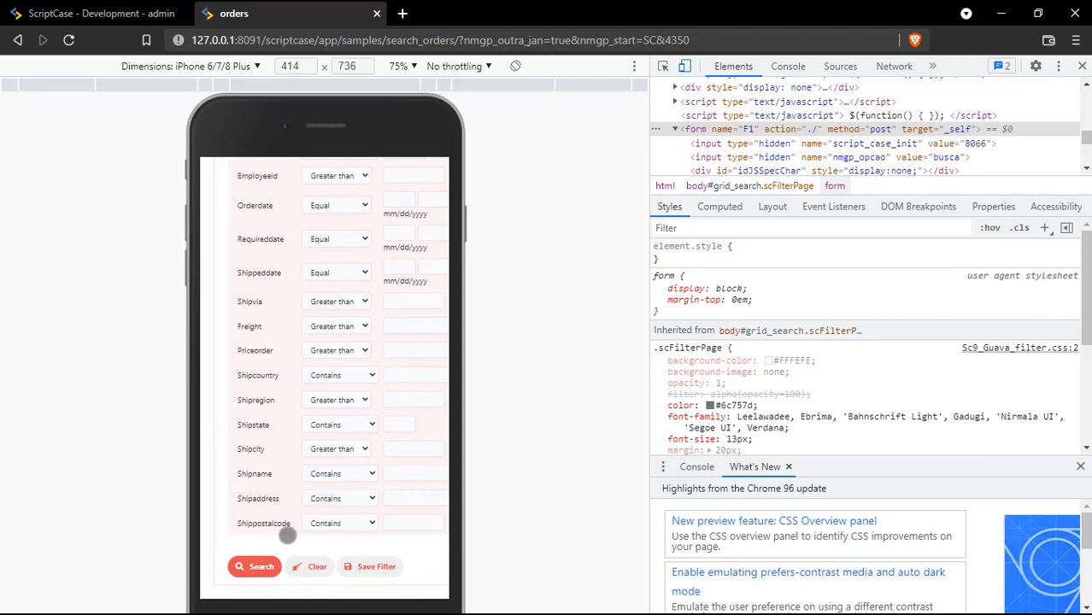
pyautogui.moveTo(289, 535)
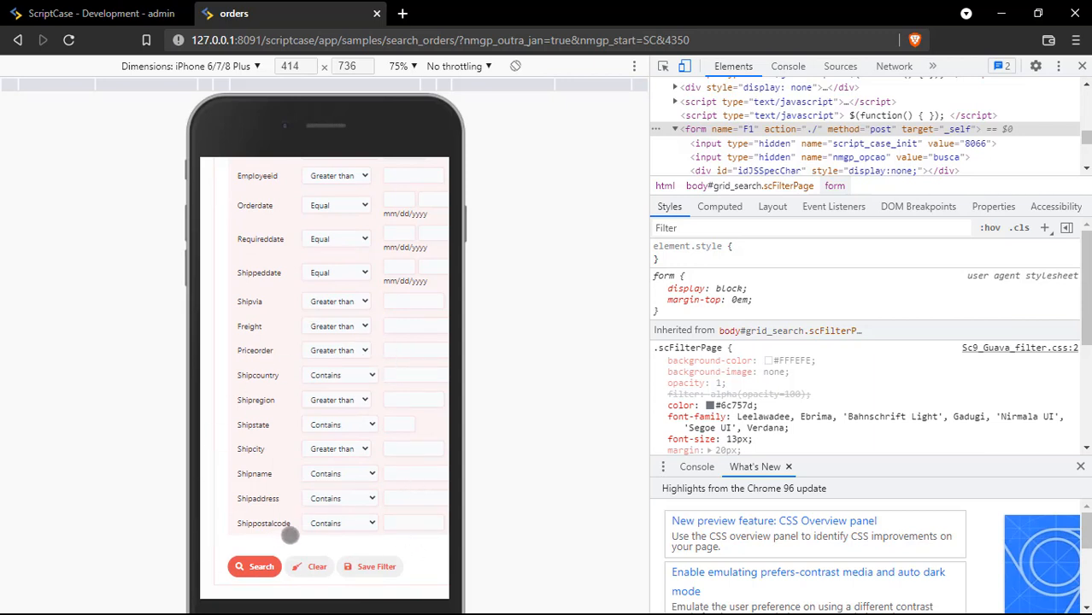
pyautogui.moveTo(430, 540)
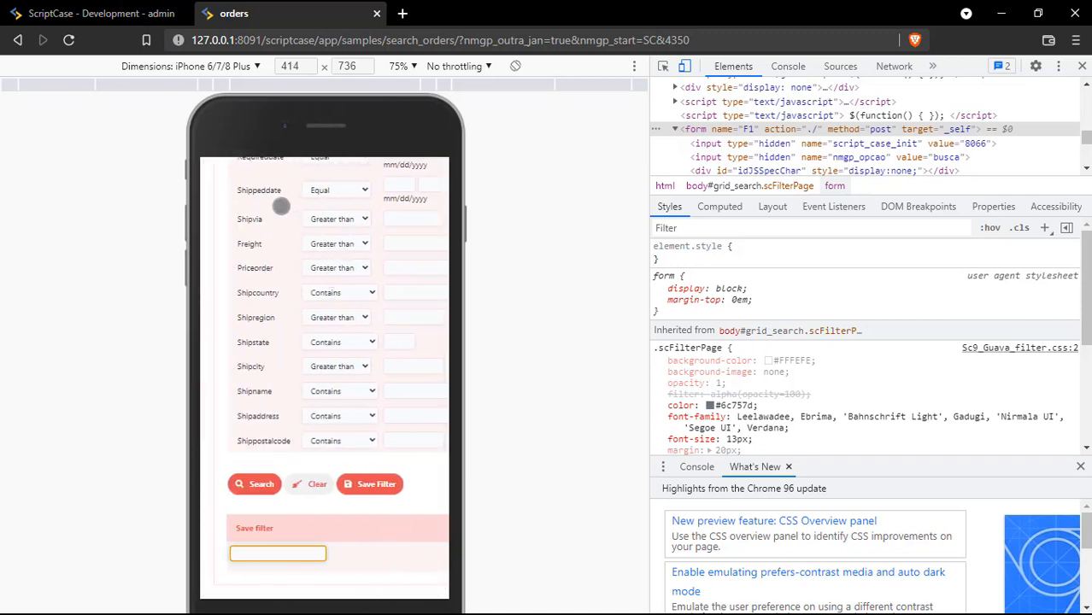
pyautogui.scroll(3)
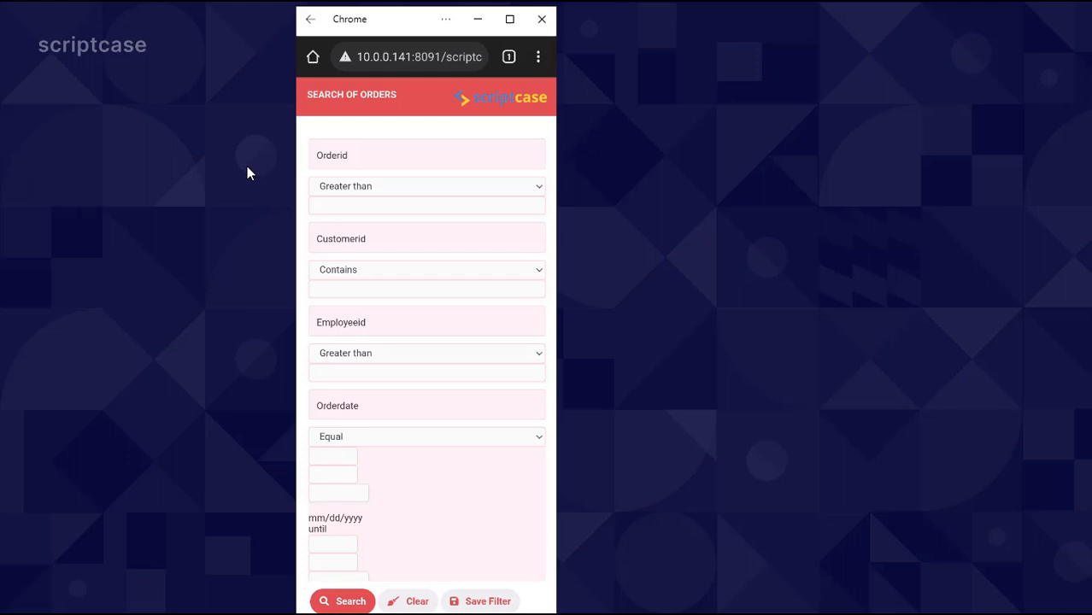
pyautogui.moveTo(383, 154)
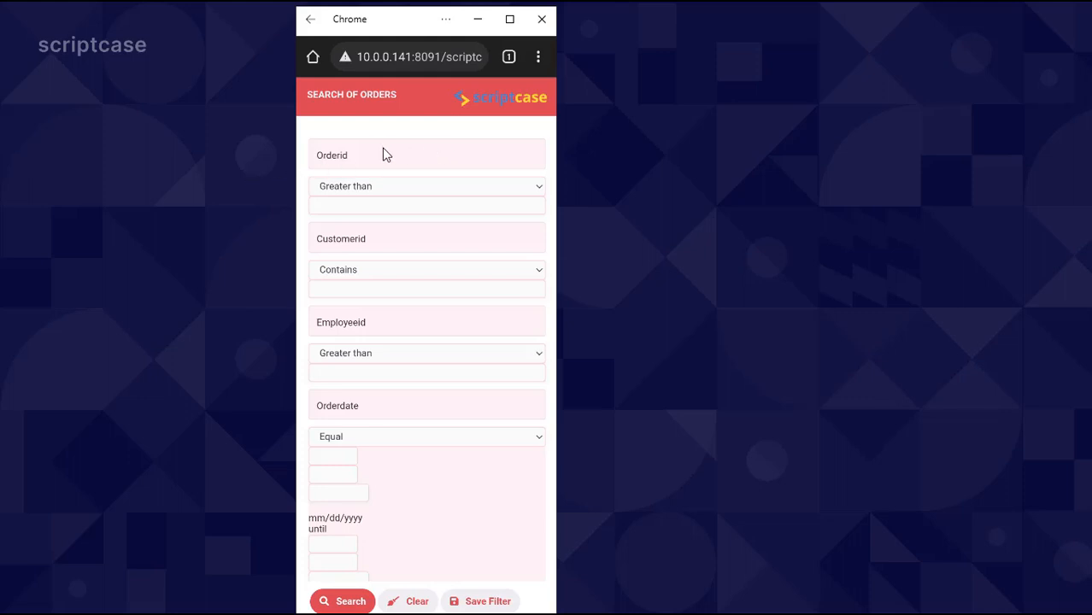
# Step: Scroll the form on the phone through the date criteria down to Shippeddate
pyautogui.scroll(-3)
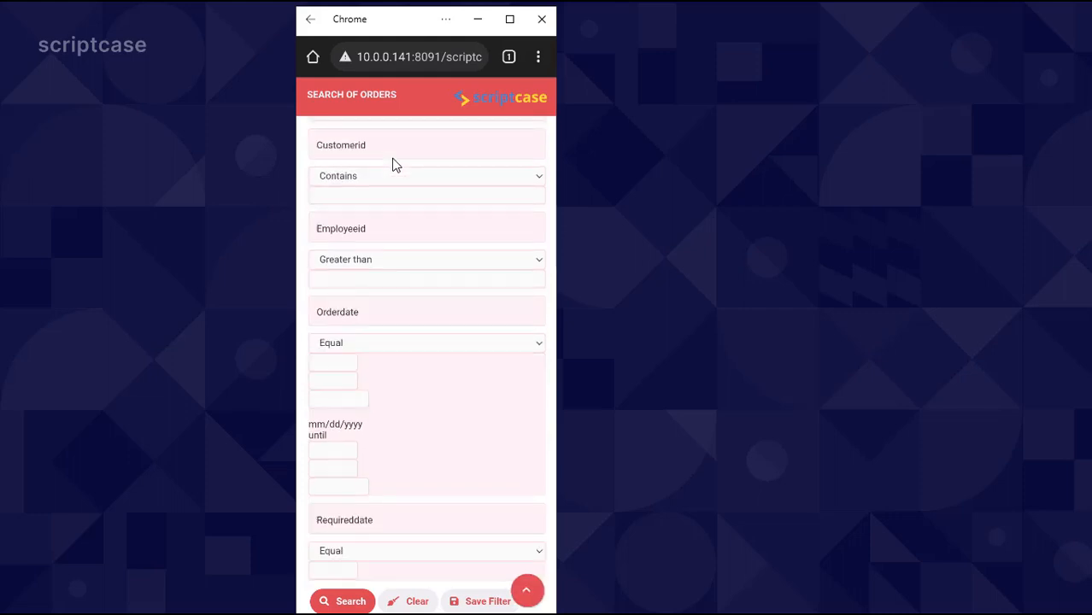
pyautogui.scroll(-3)
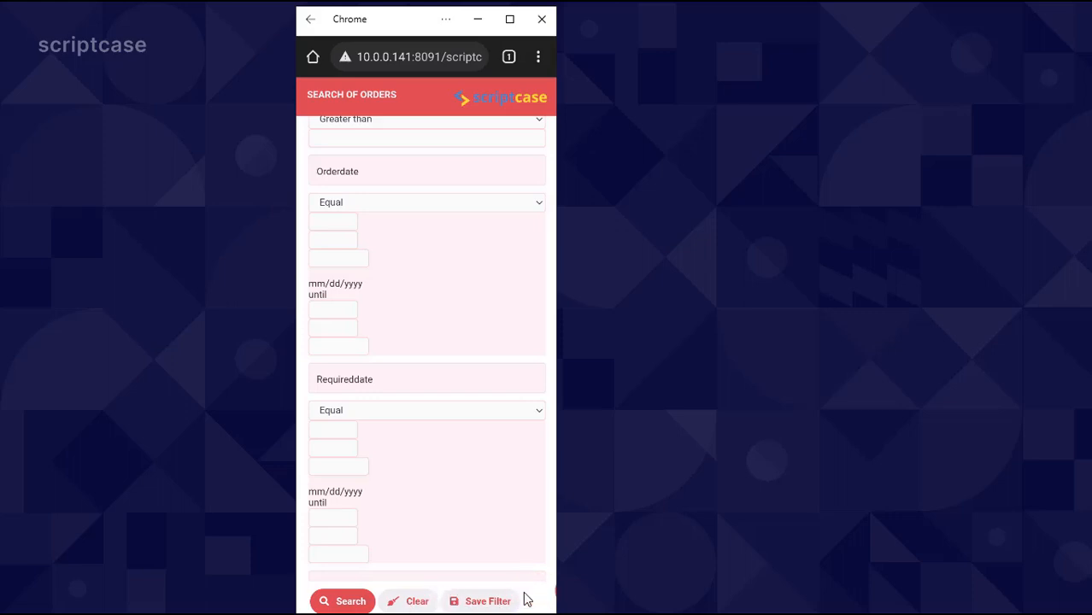
pyautogui.scroll(-3)
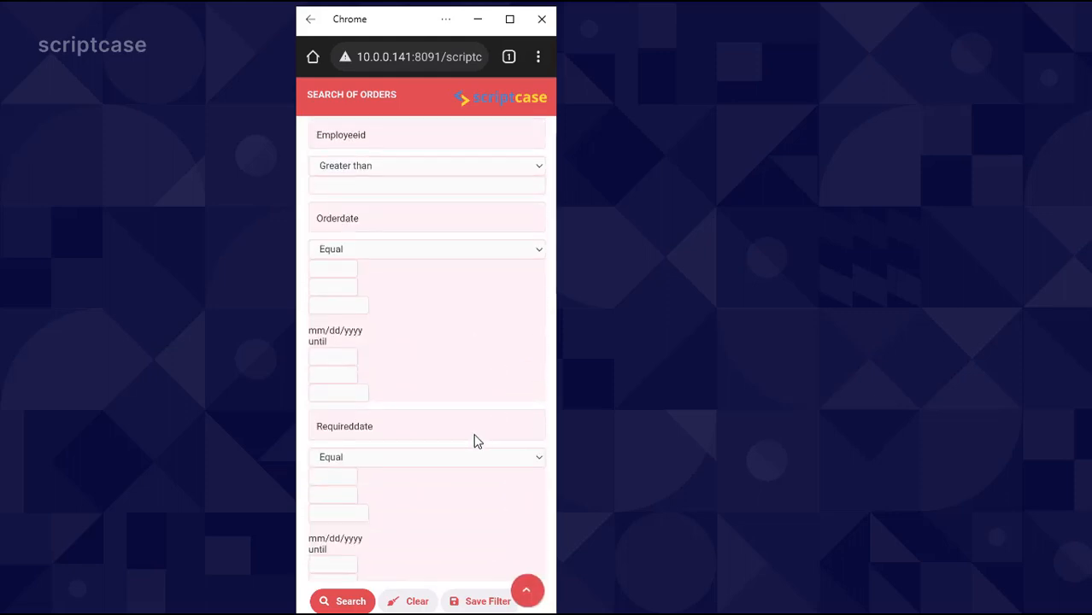
pyautogui.scroll(-3)
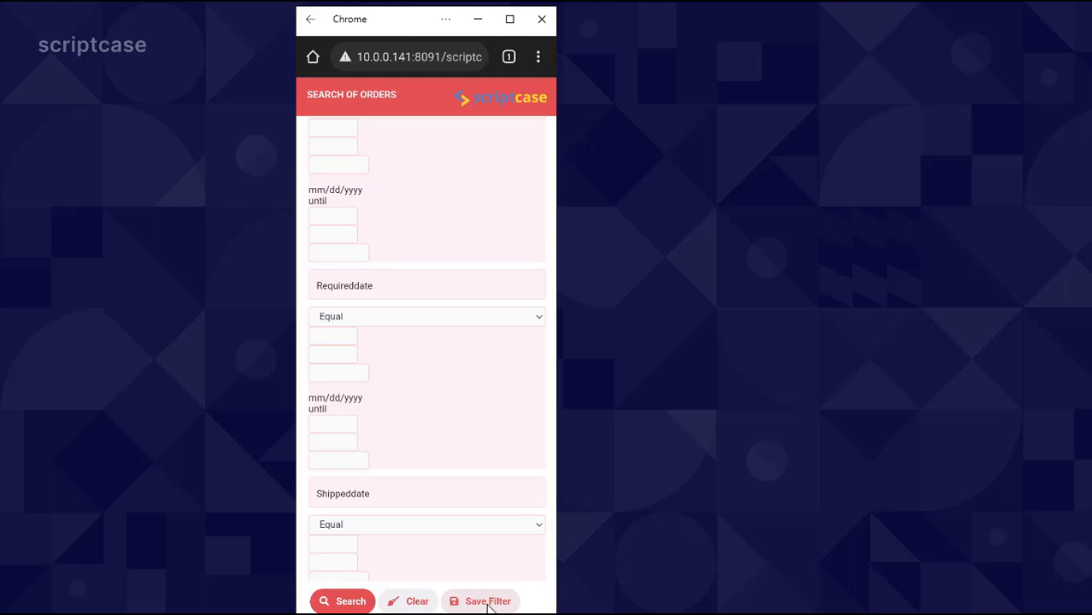
# Step: Save the current search criteria as a filter named Test
pyautogui.click(489, 602)
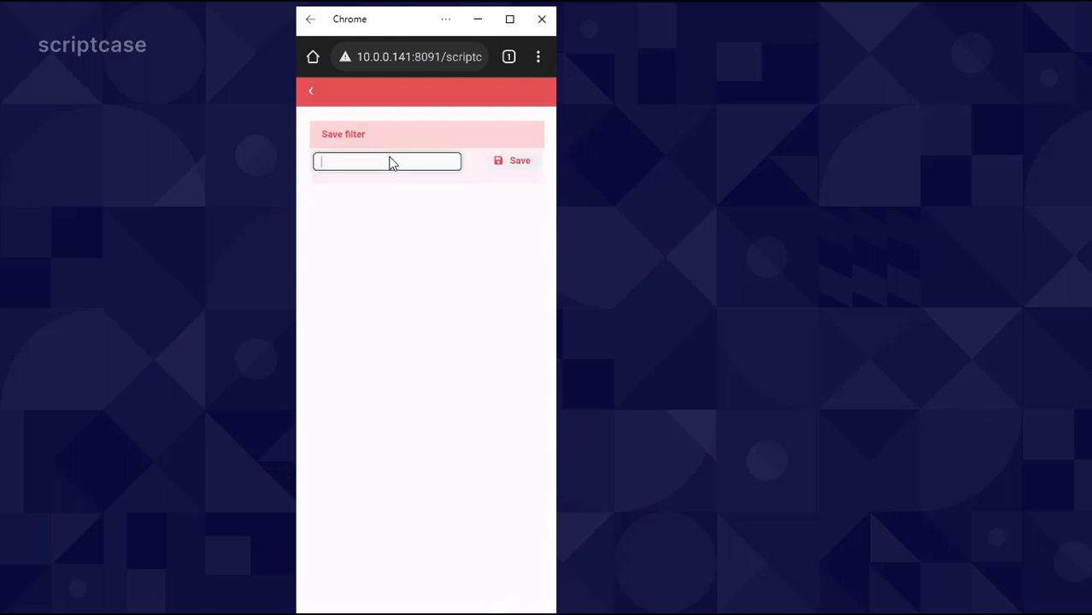
pyautogui.write('Te')
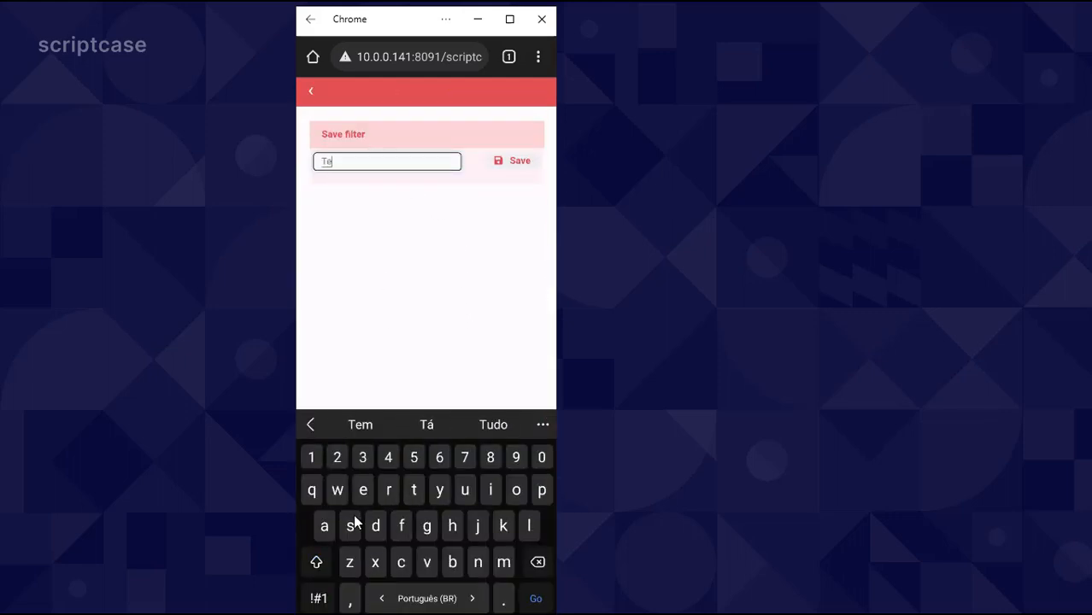
pyautogui.click(520, 161)
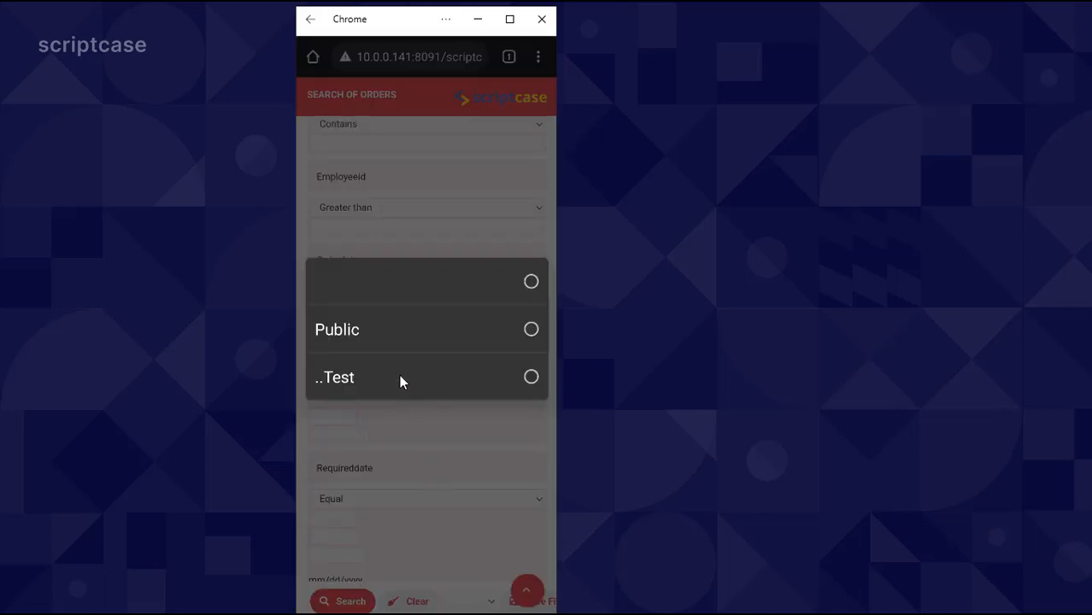
# Step: Load the saved Test filter from the bottom toolbar's saved-filters dropdown
pyautogui.click(334, 377)
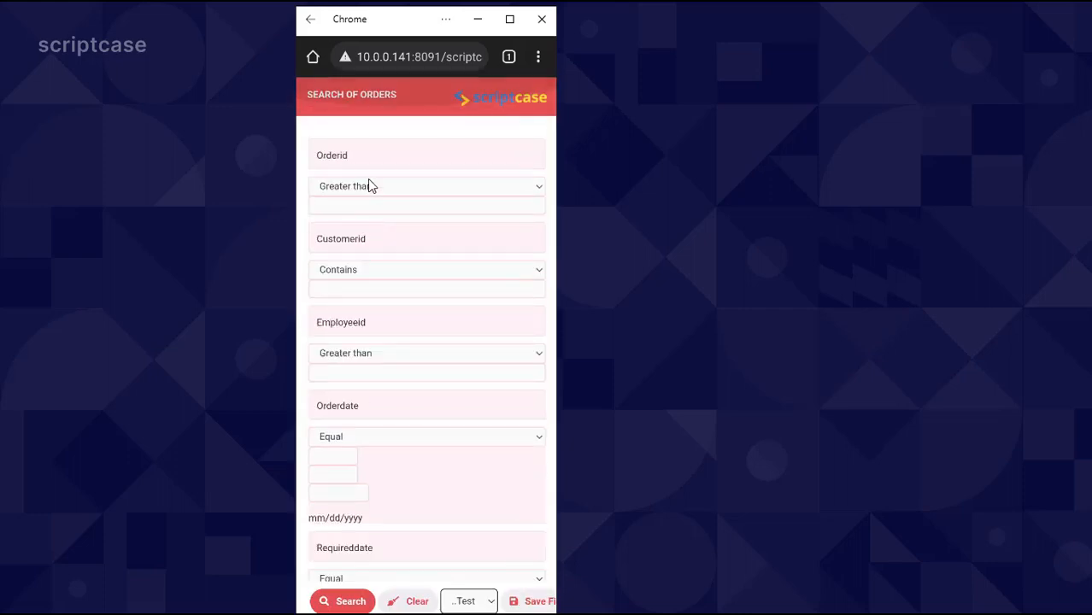
pyautogui.click(426, 186)
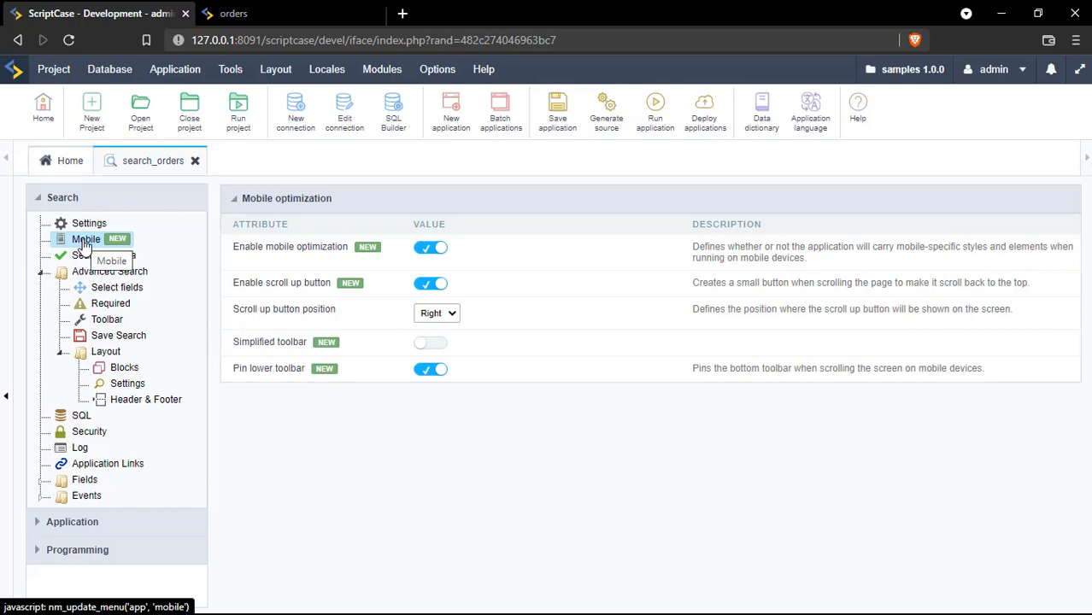
pyautogui.moveTo(282, 239)
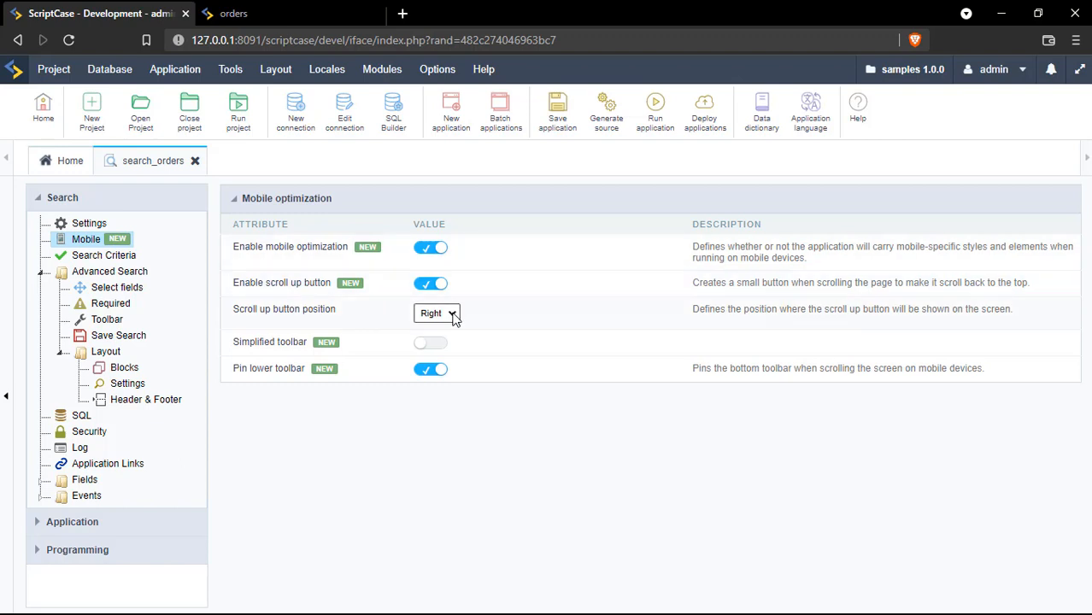
pyautogui.moveTo(451, 313)
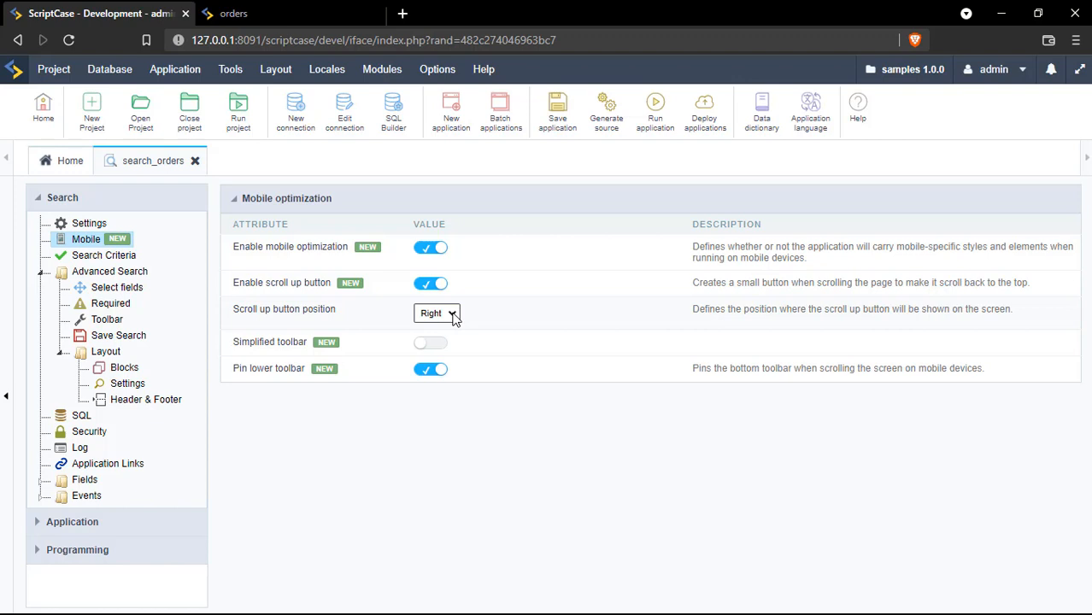
# Step: Review the Scroll up button position choices in search_orders' Mobile settings
pyautogui.click(438, 313)
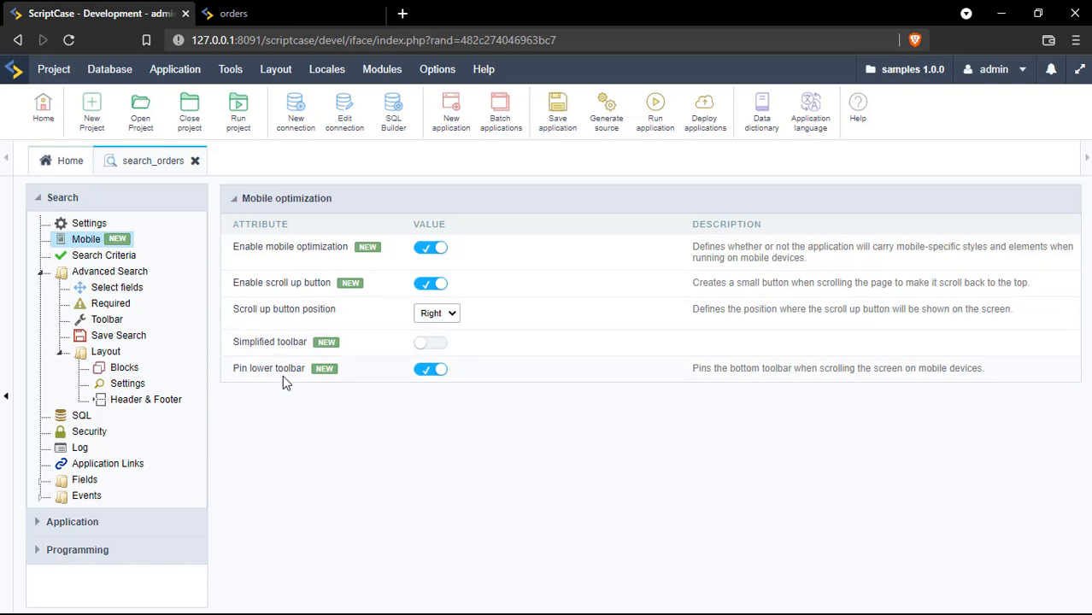
pyautogui.moveTo(504, 499)
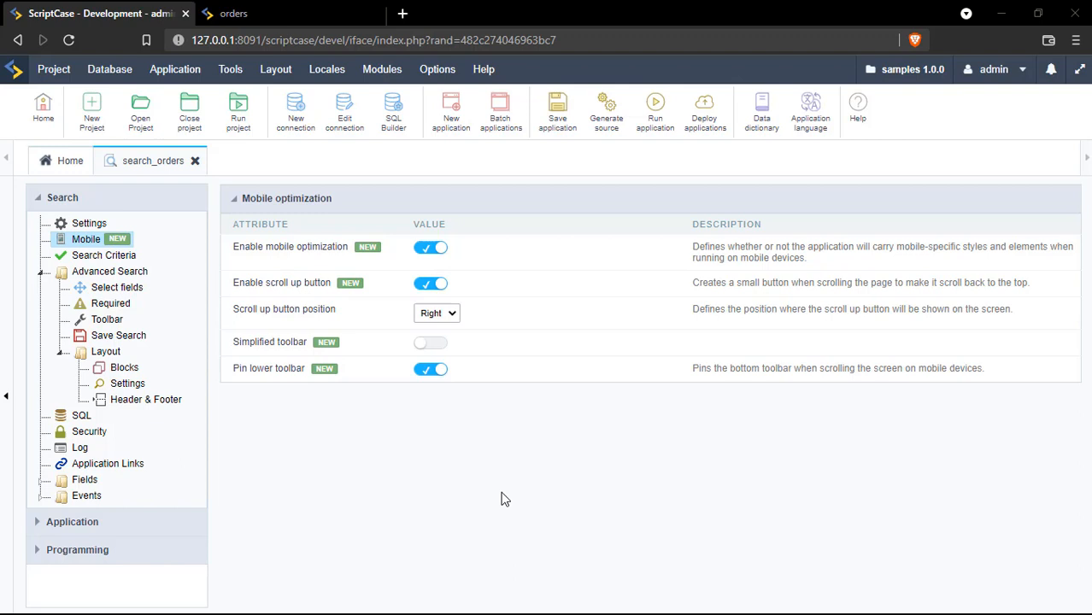
pyautogui.moveTo(102, 318)
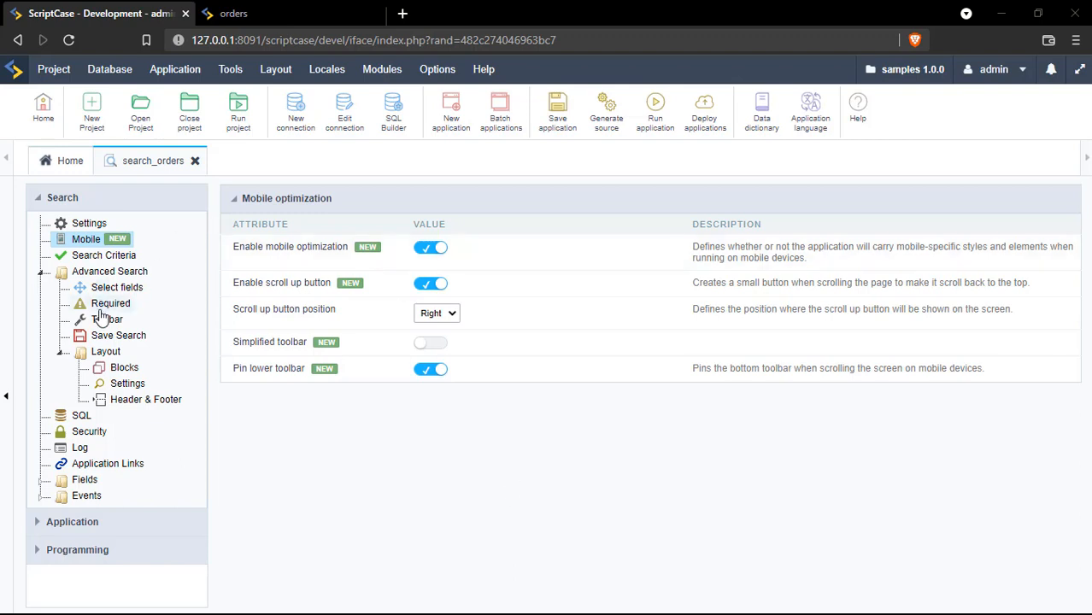
# Step: View the search_orders Toolbar settings, then the ctr01 form's Mobile settings
pyautogui.click(106, 320)
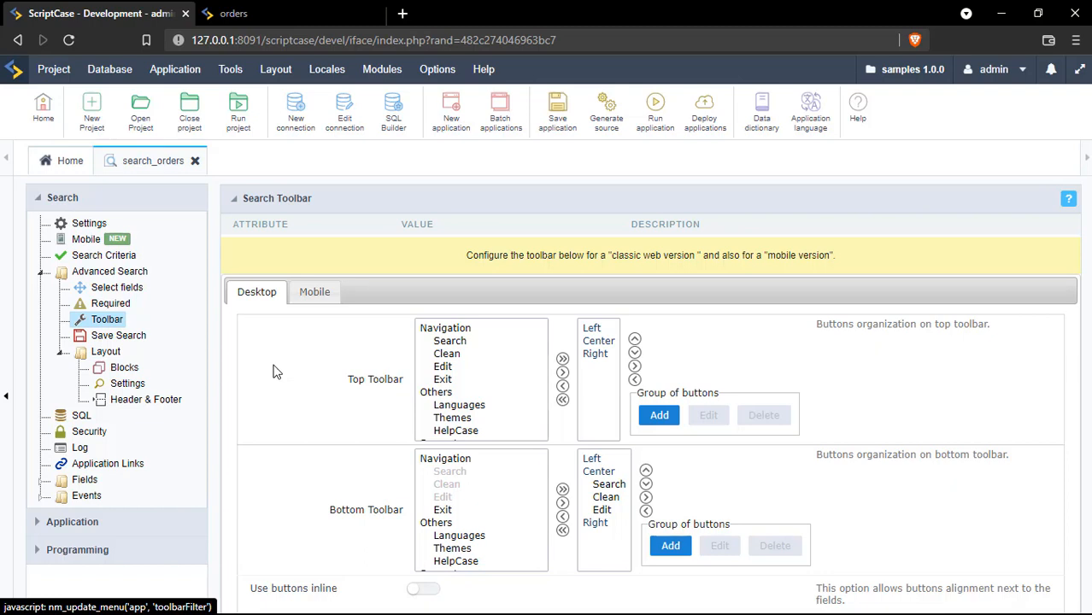
pyautogui.moveTo(400, 380)
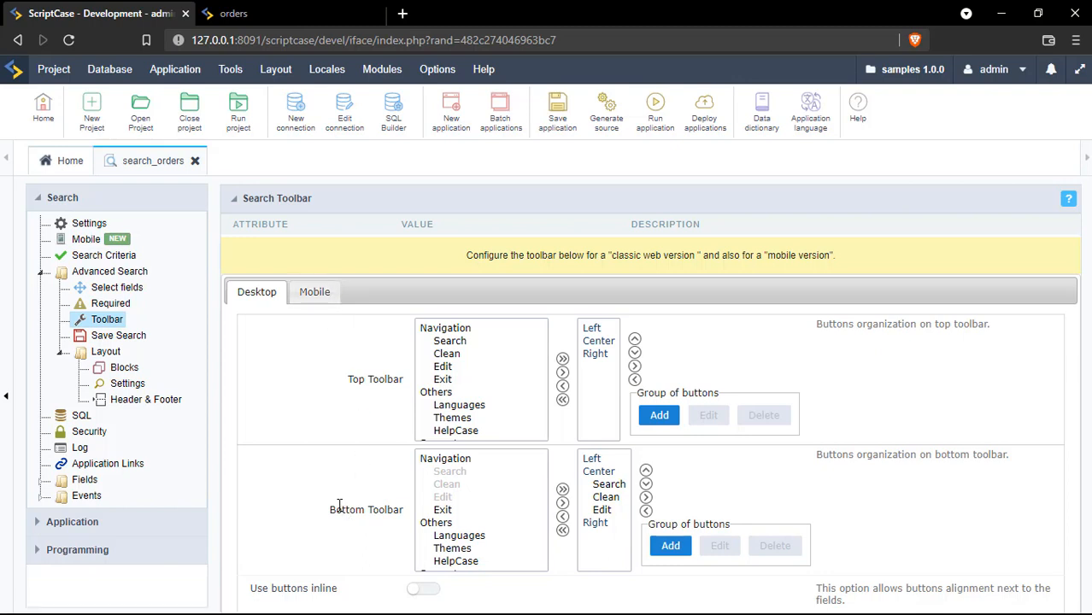
pyautogui.click(86, 239)
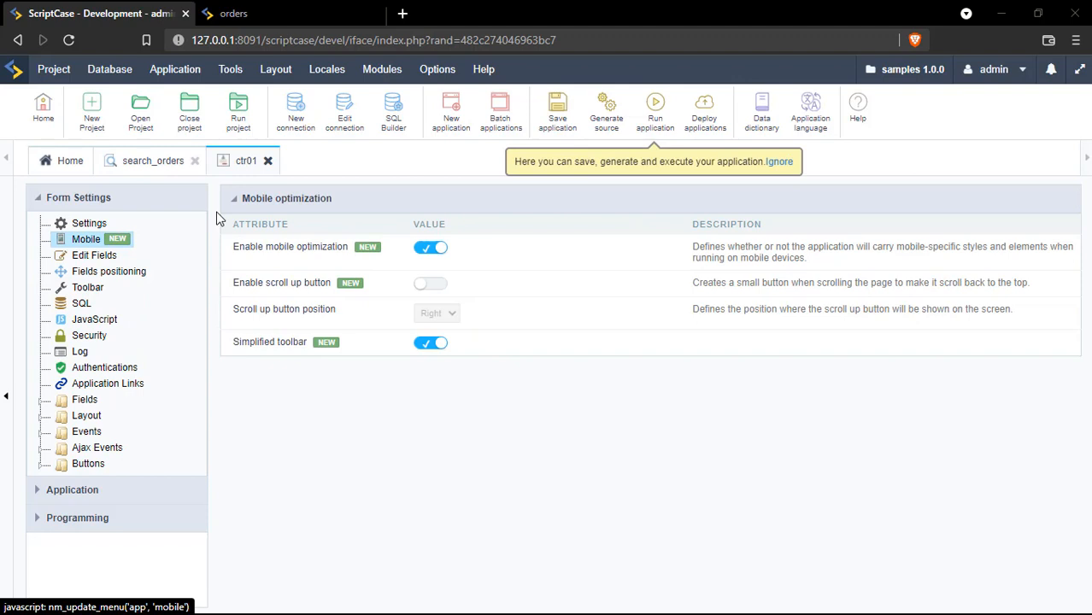